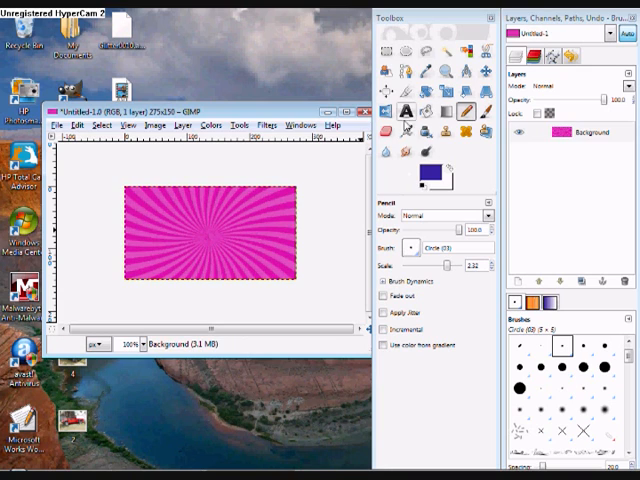
- Place a text box on the starburst with the Text tool and enter HELLO in white
left_click(399, 113)
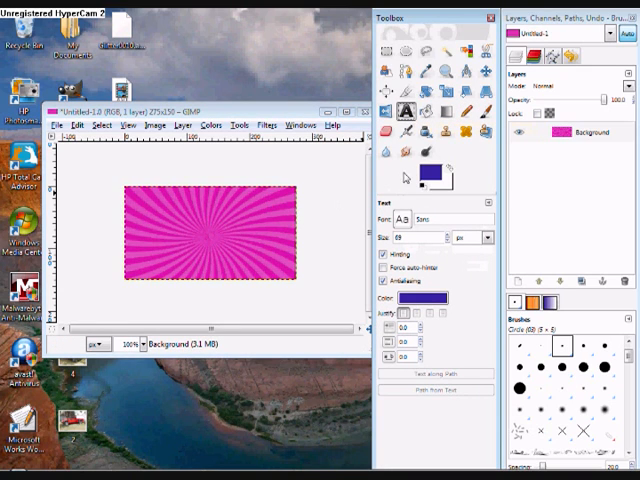
left_click(427, 172)
type("HE")
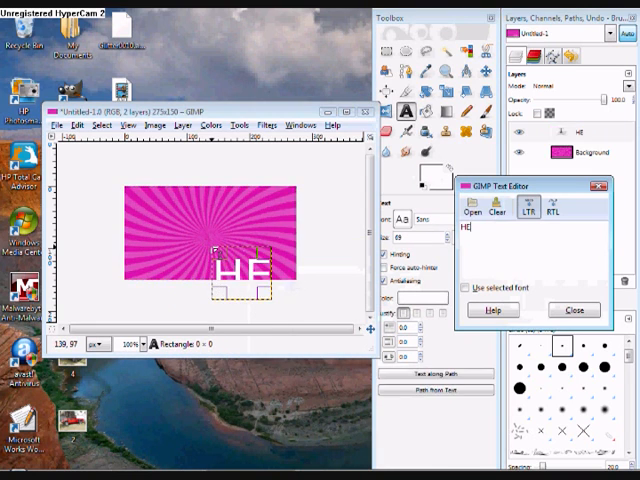
type("LLO")
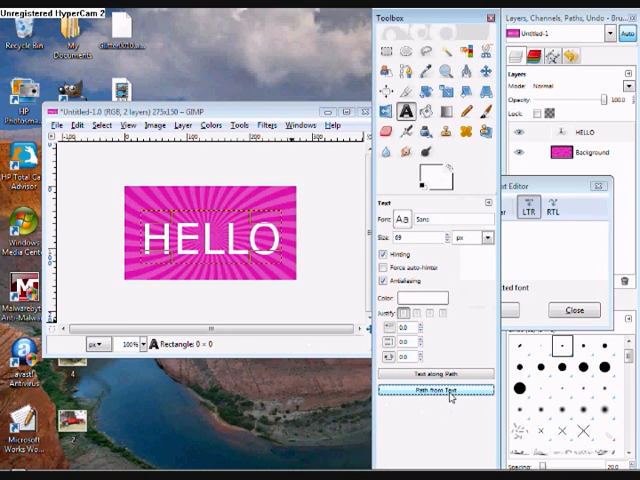
- Convert HELLO to a path, select from that path and grow the selection by the entered pixel amount
left_click(436, 390)
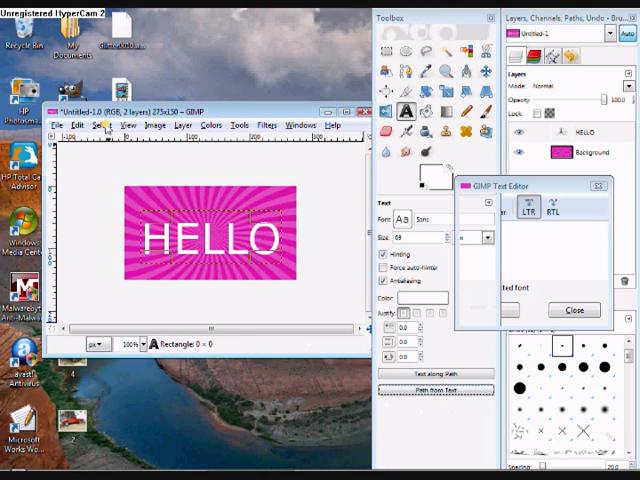
left_click(97, 125)
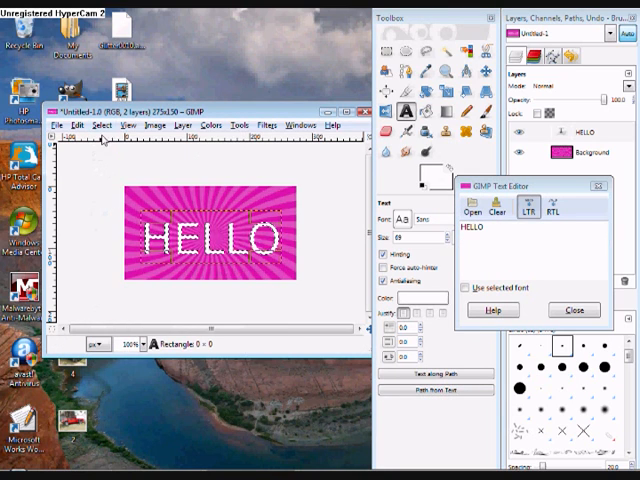
left_click(102, 124)
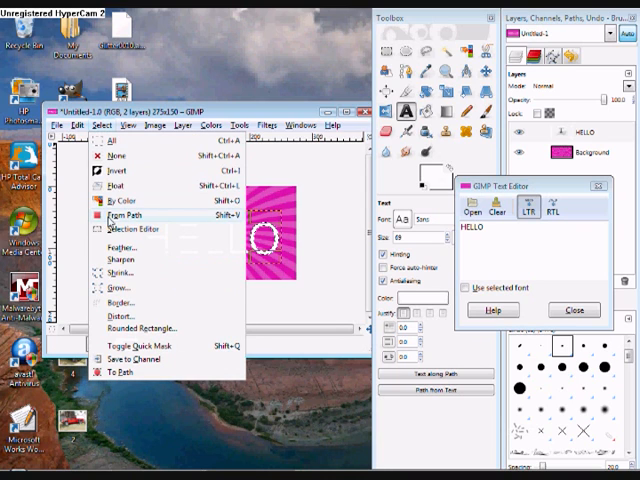
left_click(115, 288)
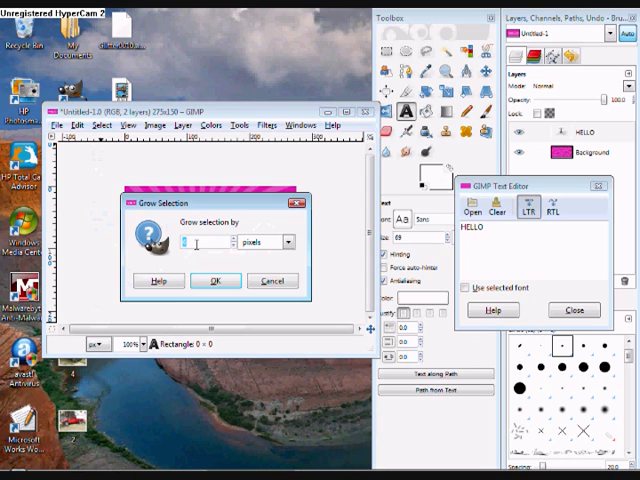
left_click(215, 280)
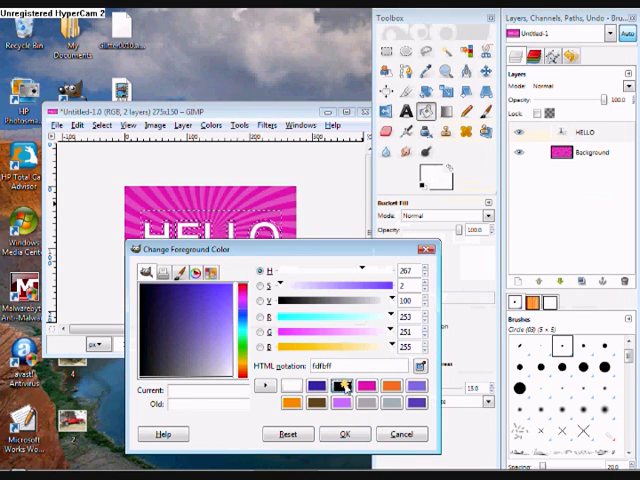
- Choose black as the fill colour for the Bucket Fill outline around HELLO
left_click(345, 434)
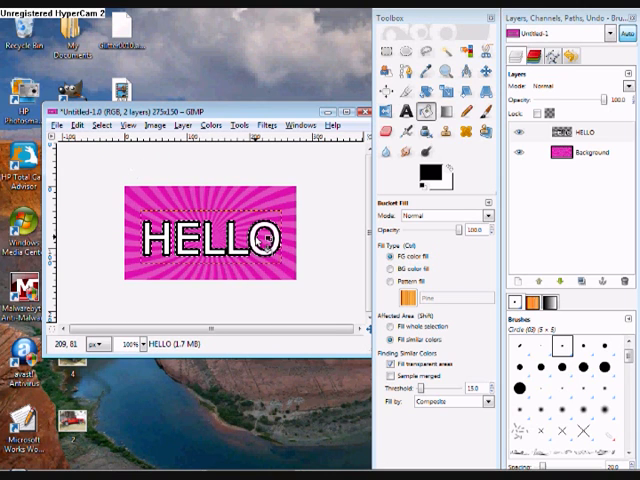
mouse_move(180, 162)
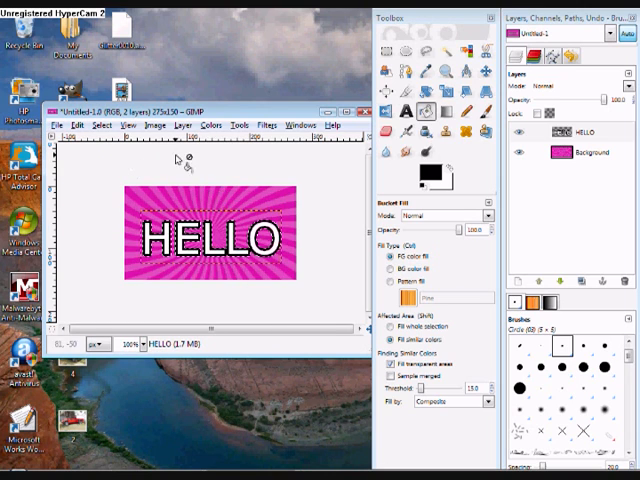
- Merge the visible layers so the outlined HELLO and starburst become one layer
left_click(98, 124)
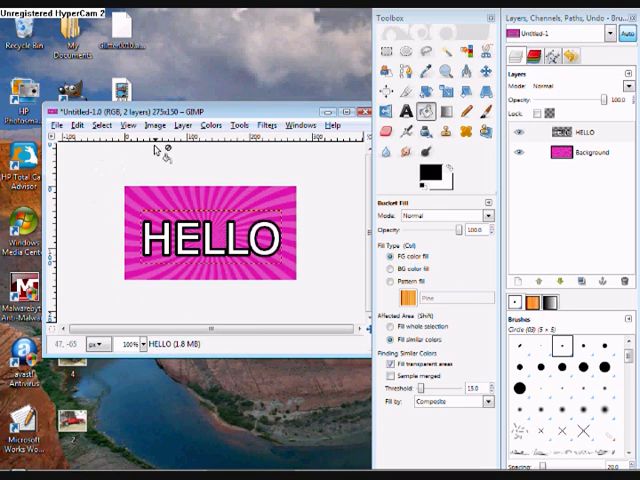
left_click(152, 124)
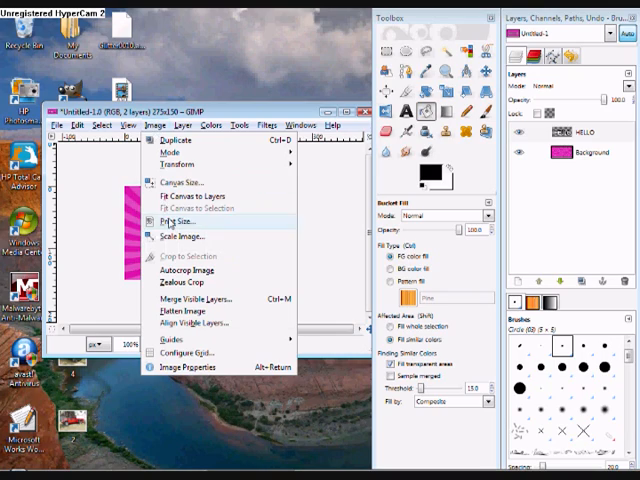
left_click(185, 299)
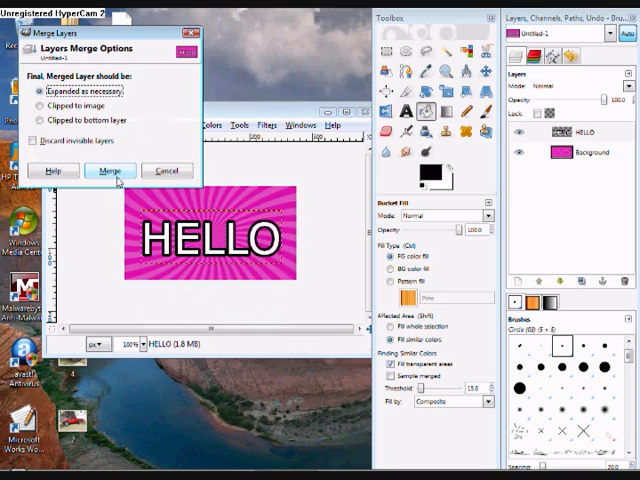
left_click(110, 170)
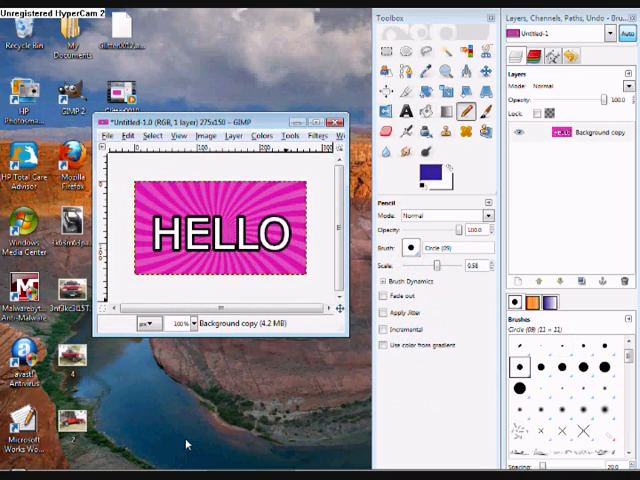
mouse_move(223, 373)
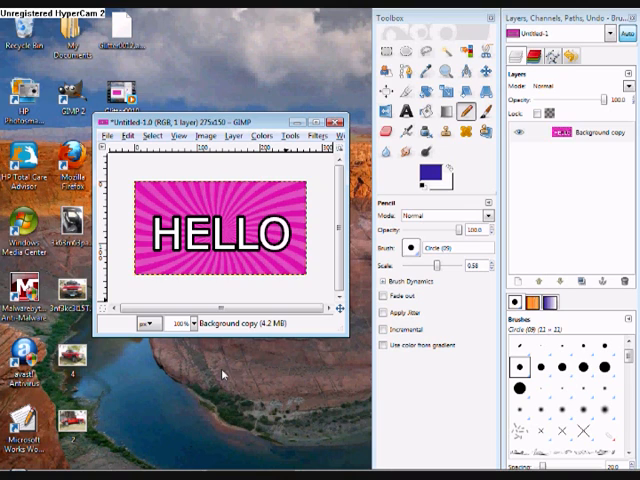
mouse_move(596, 155)
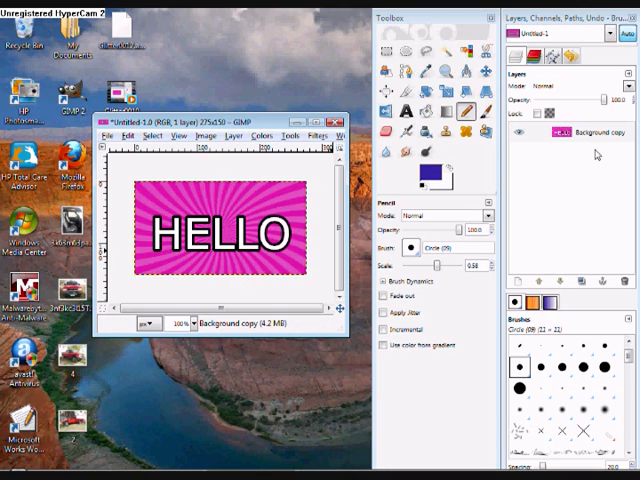
mouse_move(273, 243)
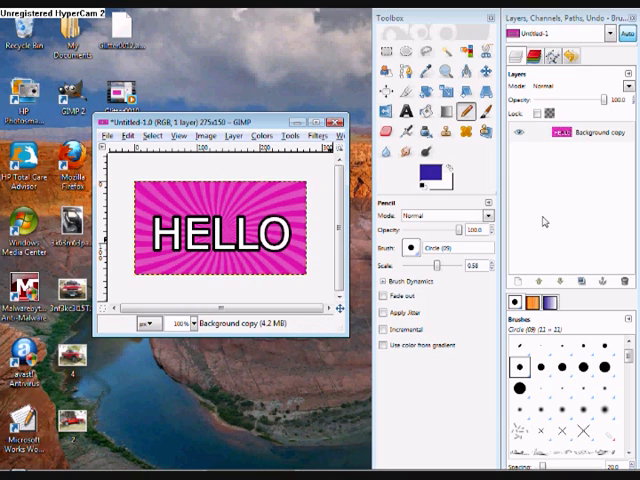
- Duplicate Background copy up to six layers and make the topmost copy active
left_click(580, 137)
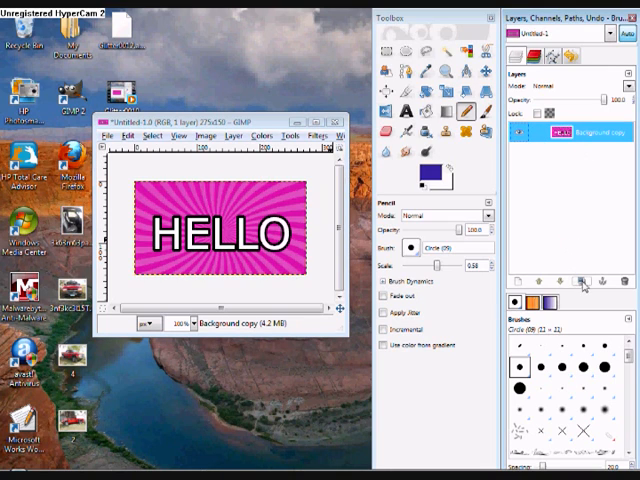
left_click(583, 281)
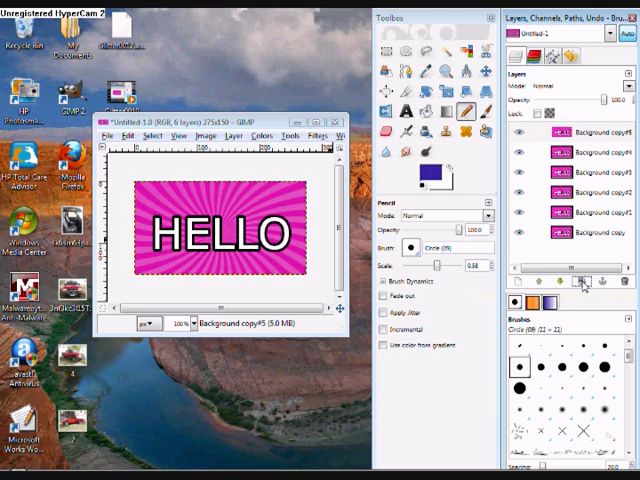
left_click(585, 133)
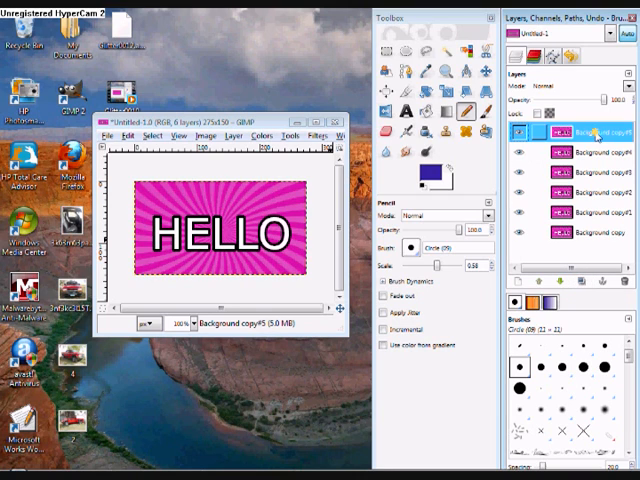
mouse_move(463, 117)
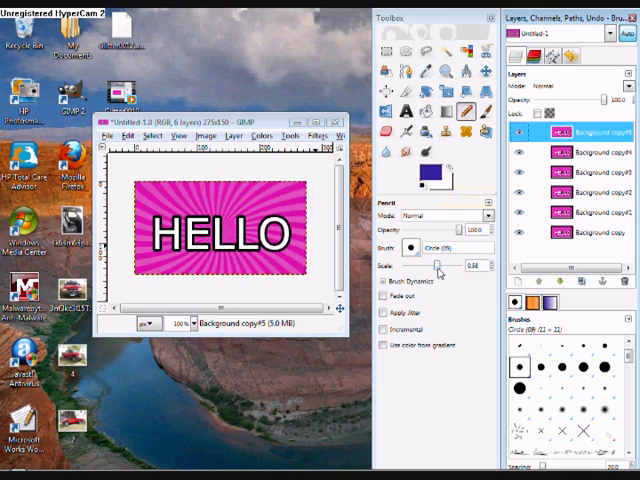
- Reduce the pencil brush Scale slightly before painting the H blue
left_click_drag(445, 265, 470, 265)
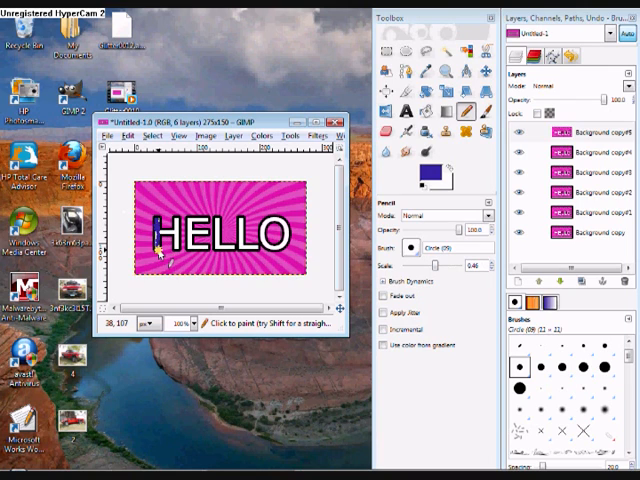
mouse_move(162, 238)
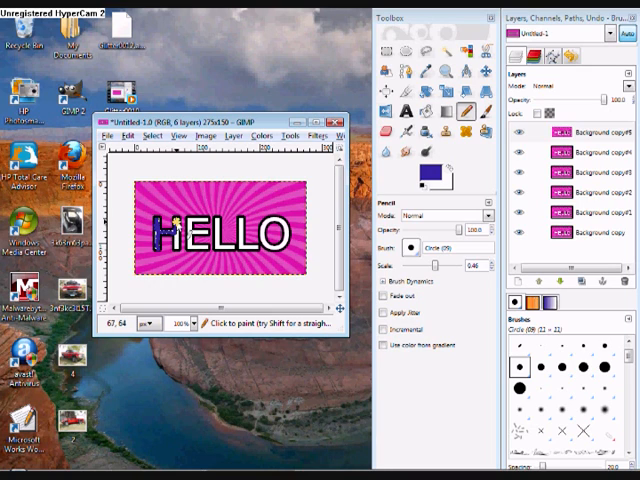
mouse_move(175, 240)
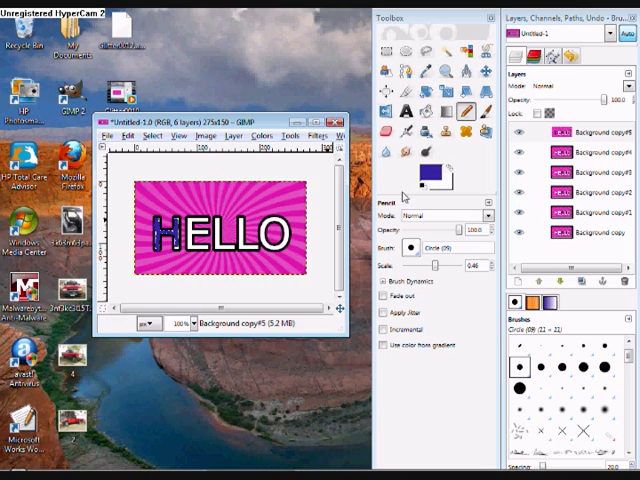
- Hide an upper layer's visibility and move to another copy layer for painting the next letter
left_click(590, 157)
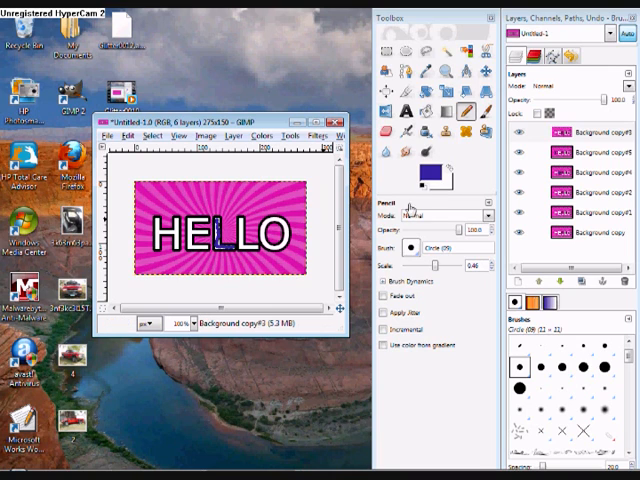
left_click(578, 131)
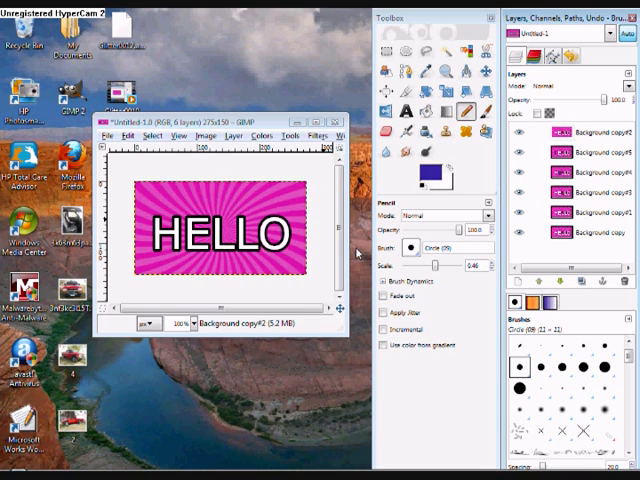
mouse_move(238, 237)
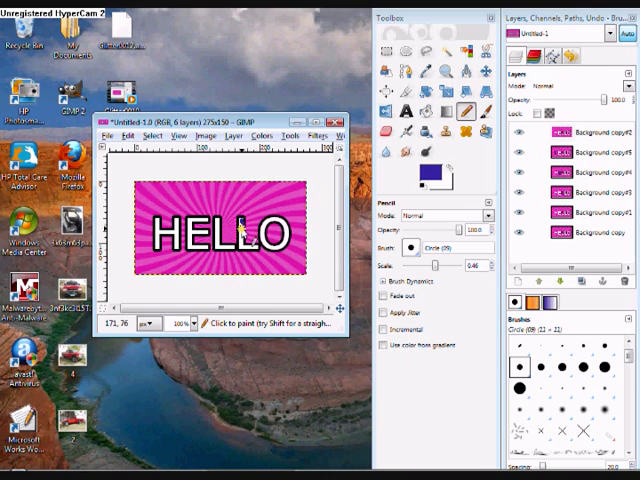
mouse_move(258, 253)
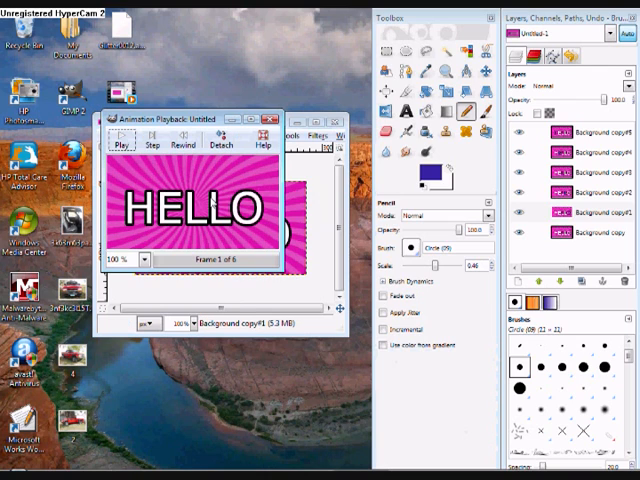
- Play the animation in Playback, stop it, then play it again to watch the letters blink blue
left_click(121, 143)
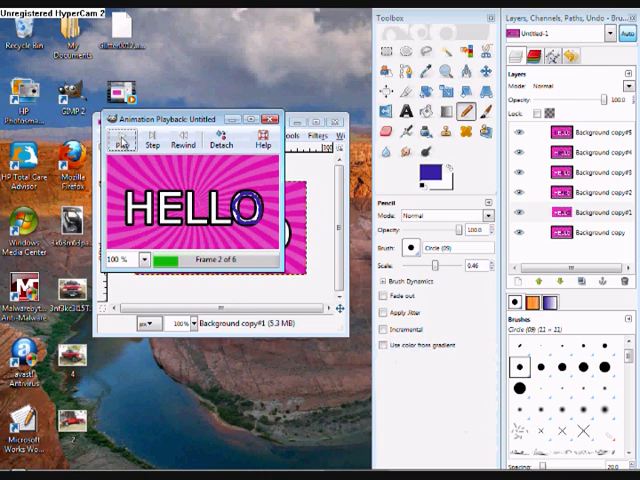
left_click(120, 144)
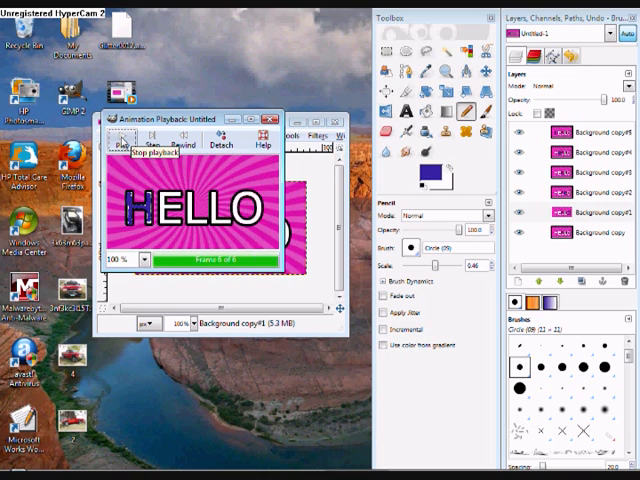
left_click(119, 145)
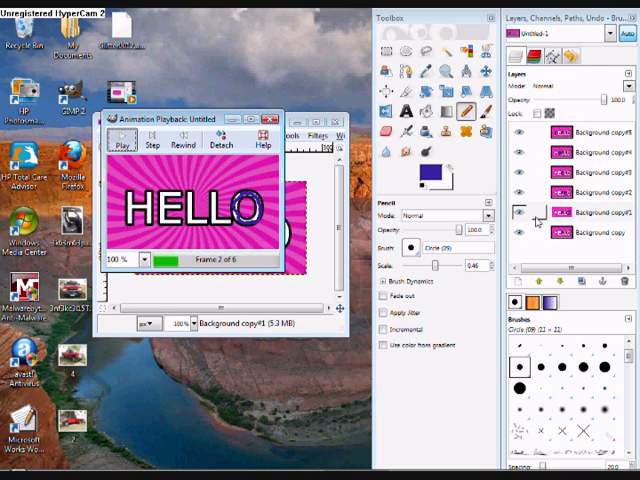
left_click(117, 141)
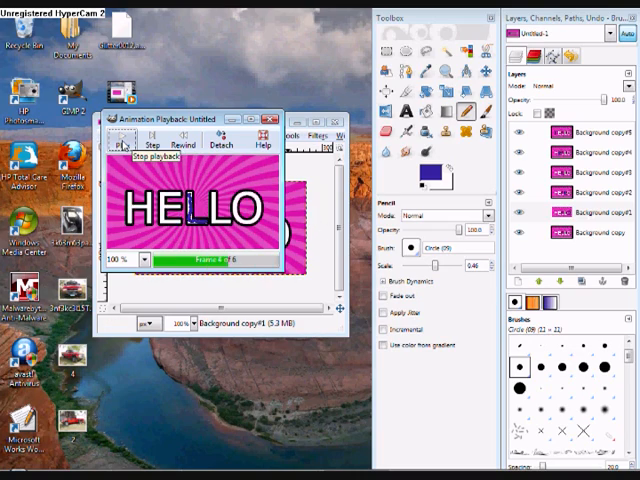